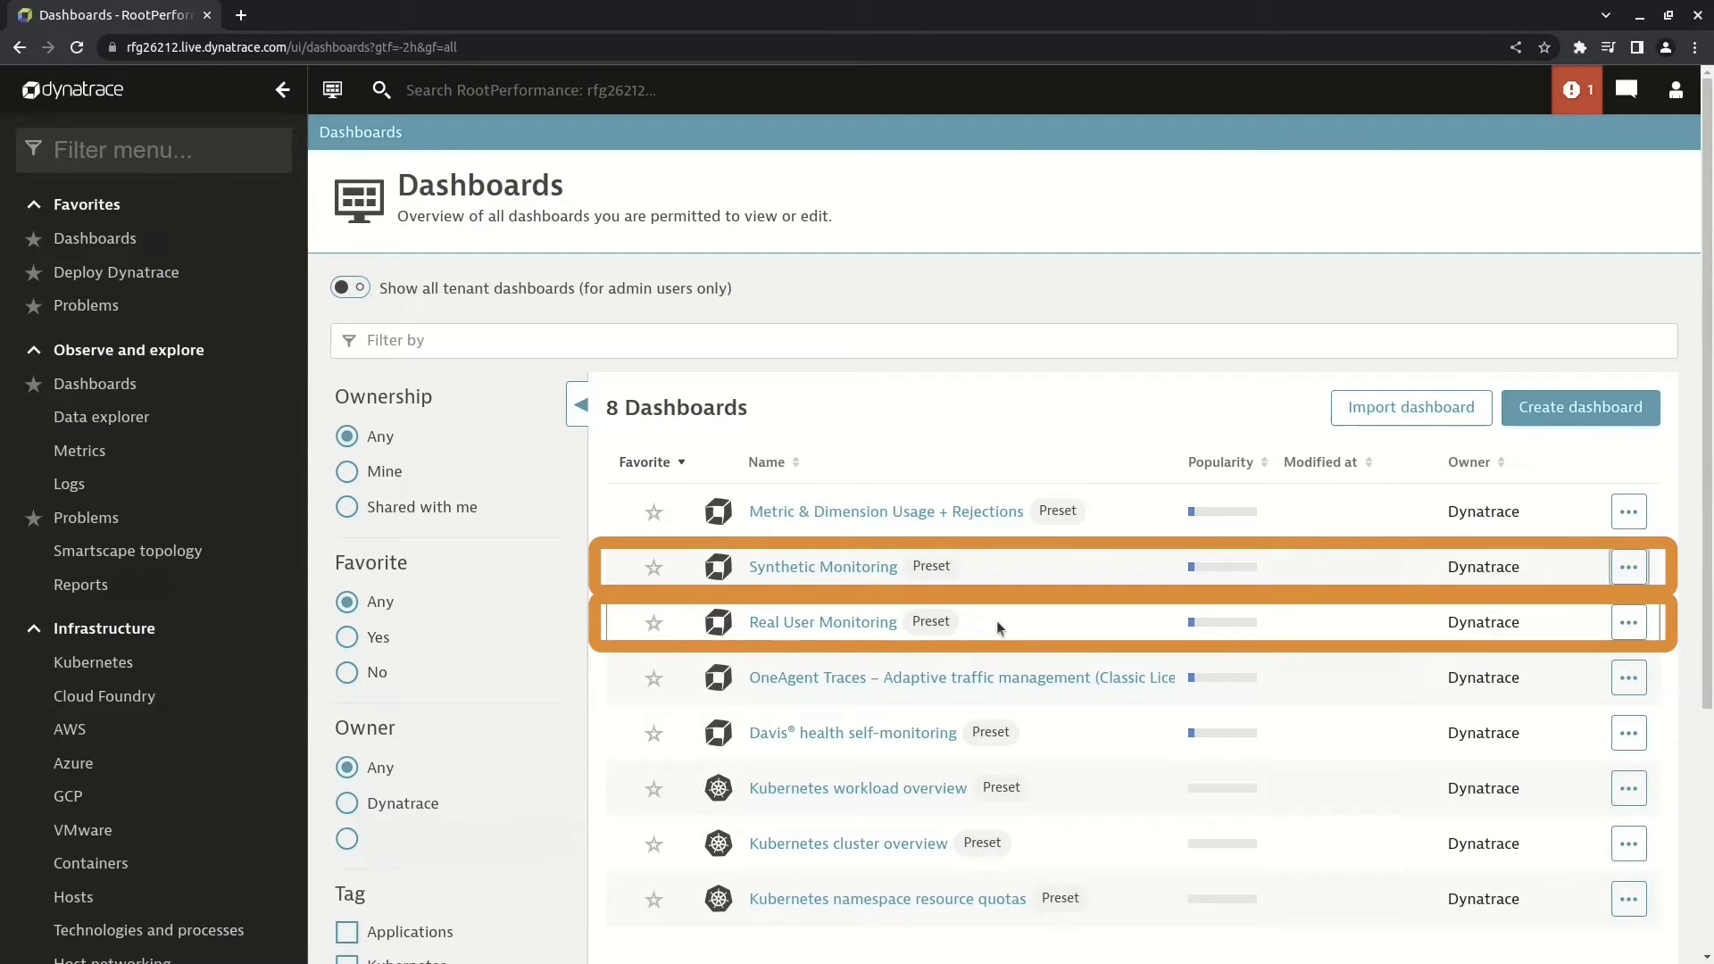
pyautogui.moveTo(1044, 661)
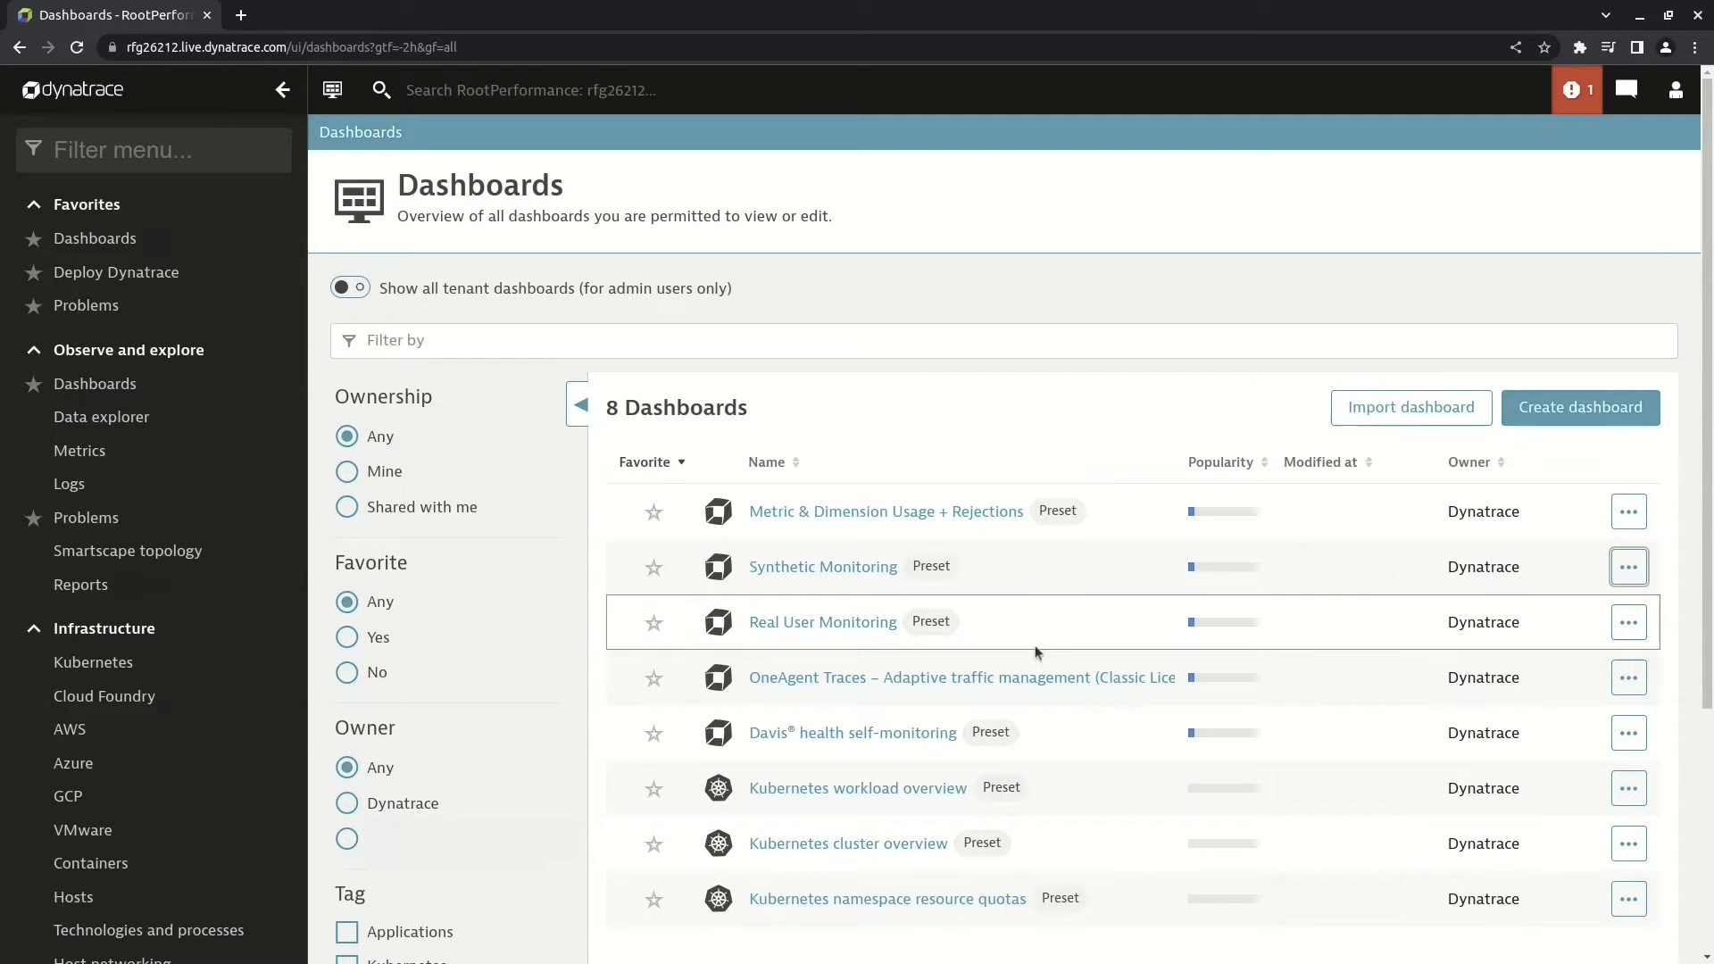
# Step: Open the Synthetic Monitoring preset dashboard from the Dashboards list
pyautogui.click(824, 566)
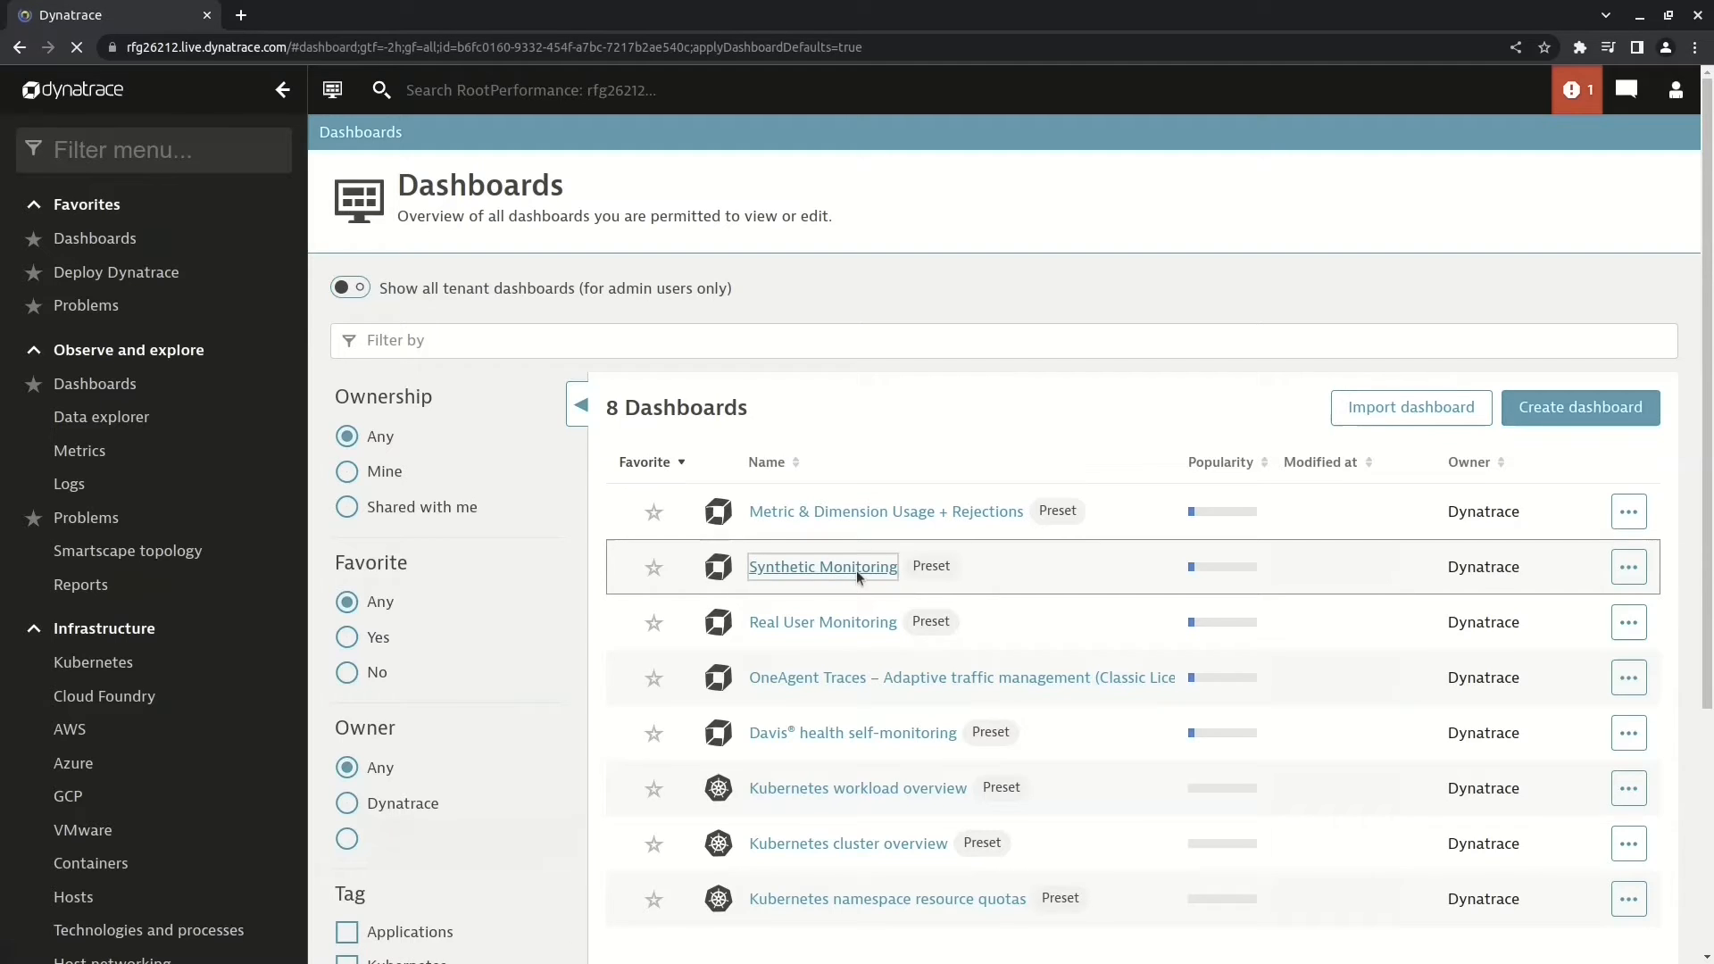
# Step: Load the Synthetic Monitoring dashboard and scroll down its tiles before cloning
pyautogui.click(821, 566)
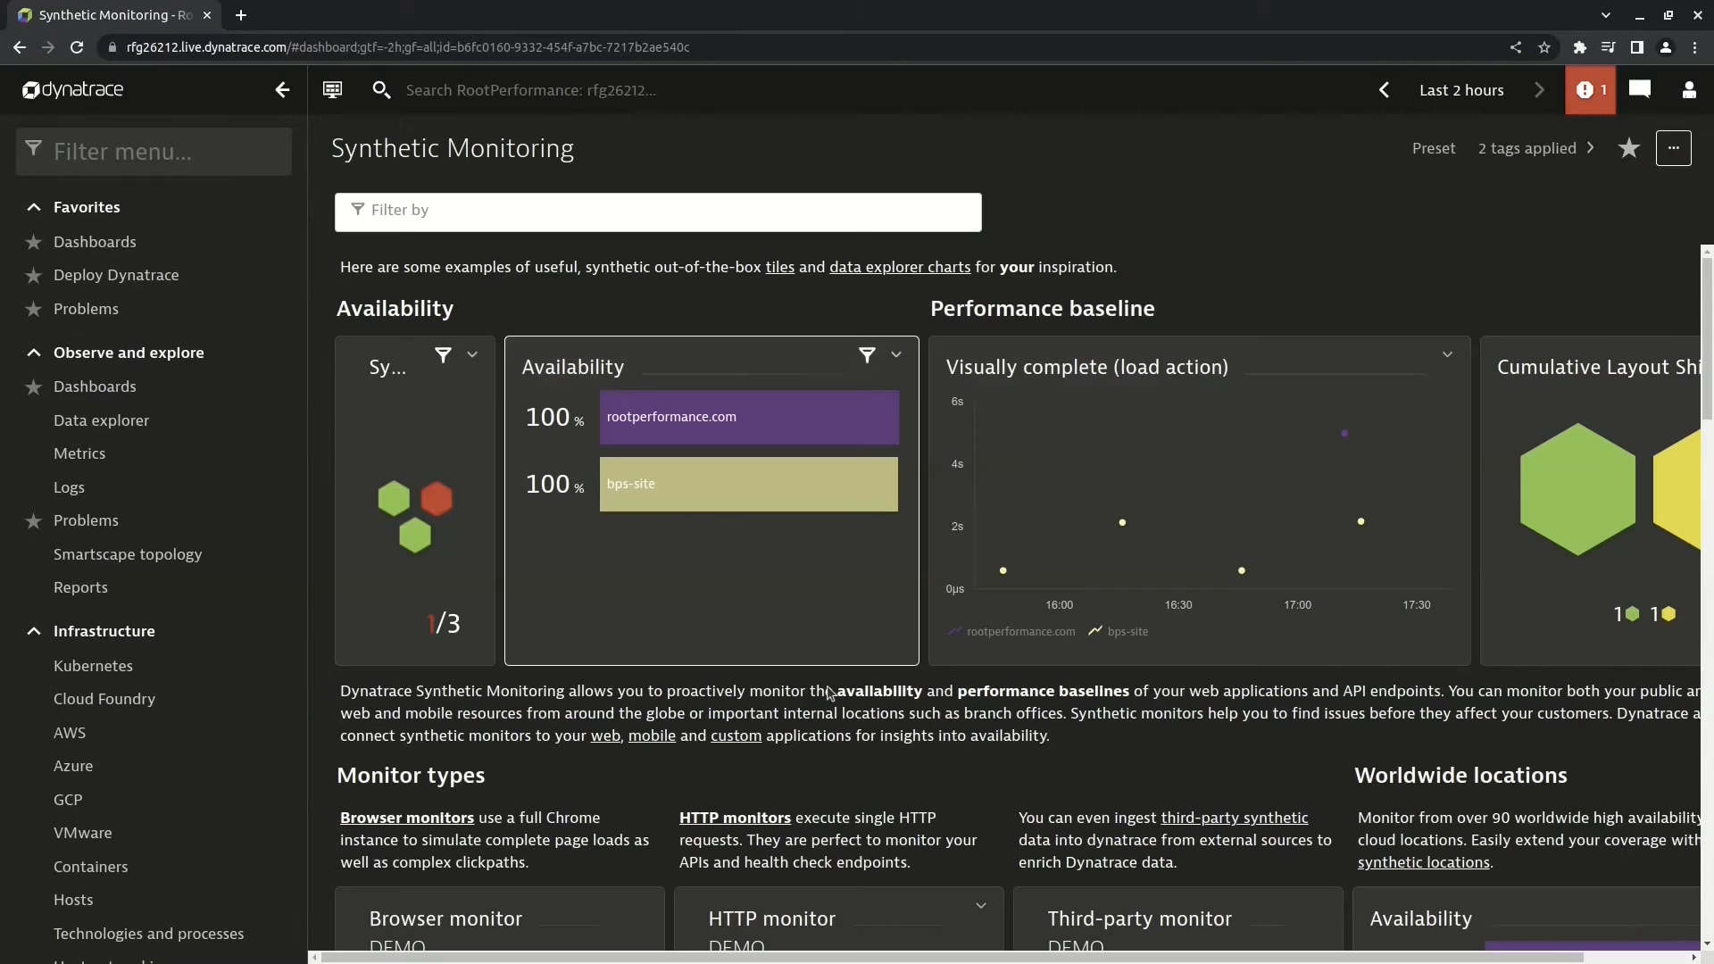
pyautogui.moveTo(1243, 572)
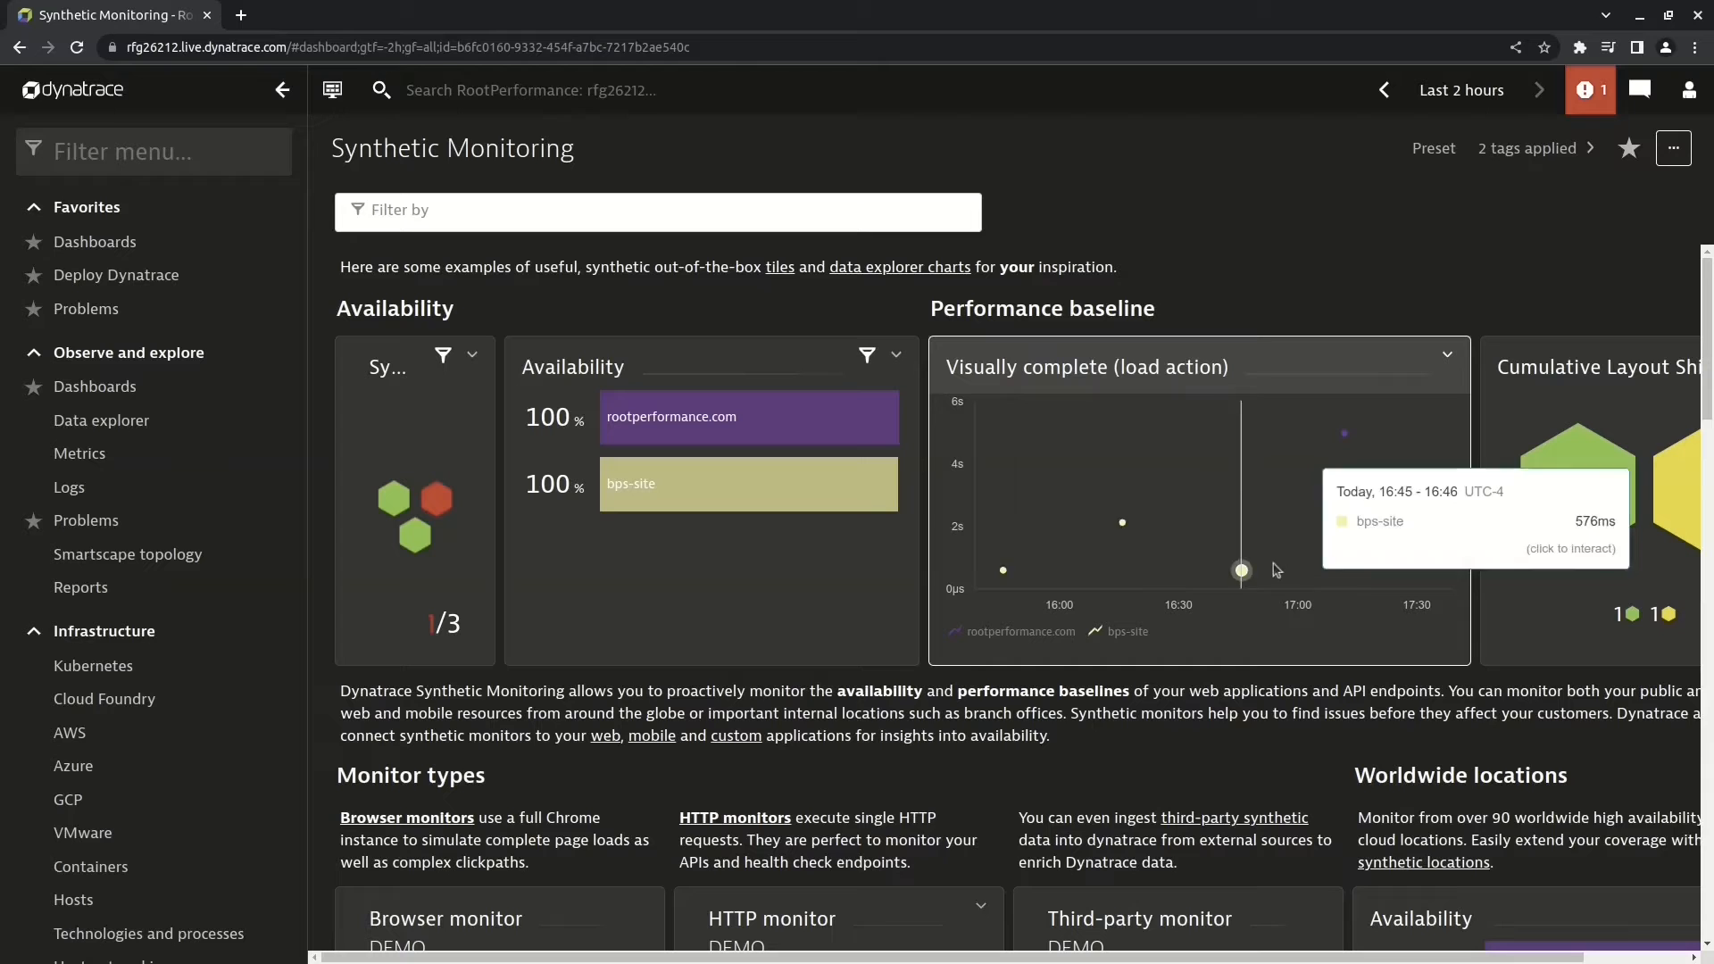
pyautogui.moveTo(1138, 705)
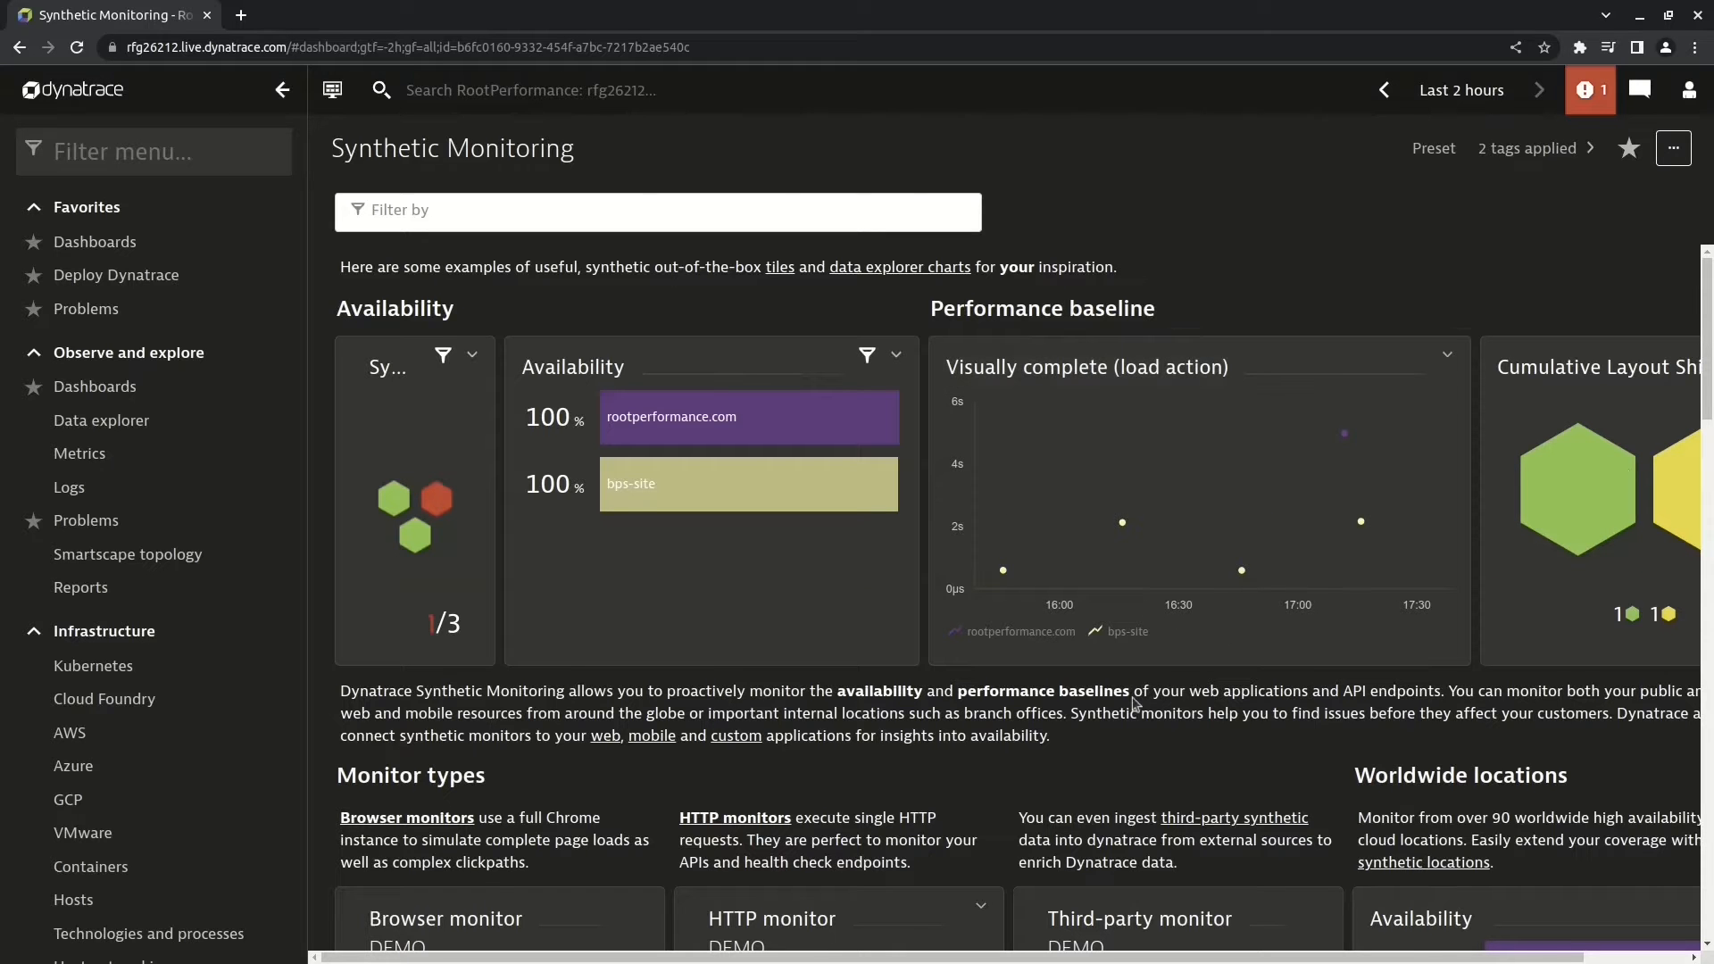
pyautogui.scroll(-3)
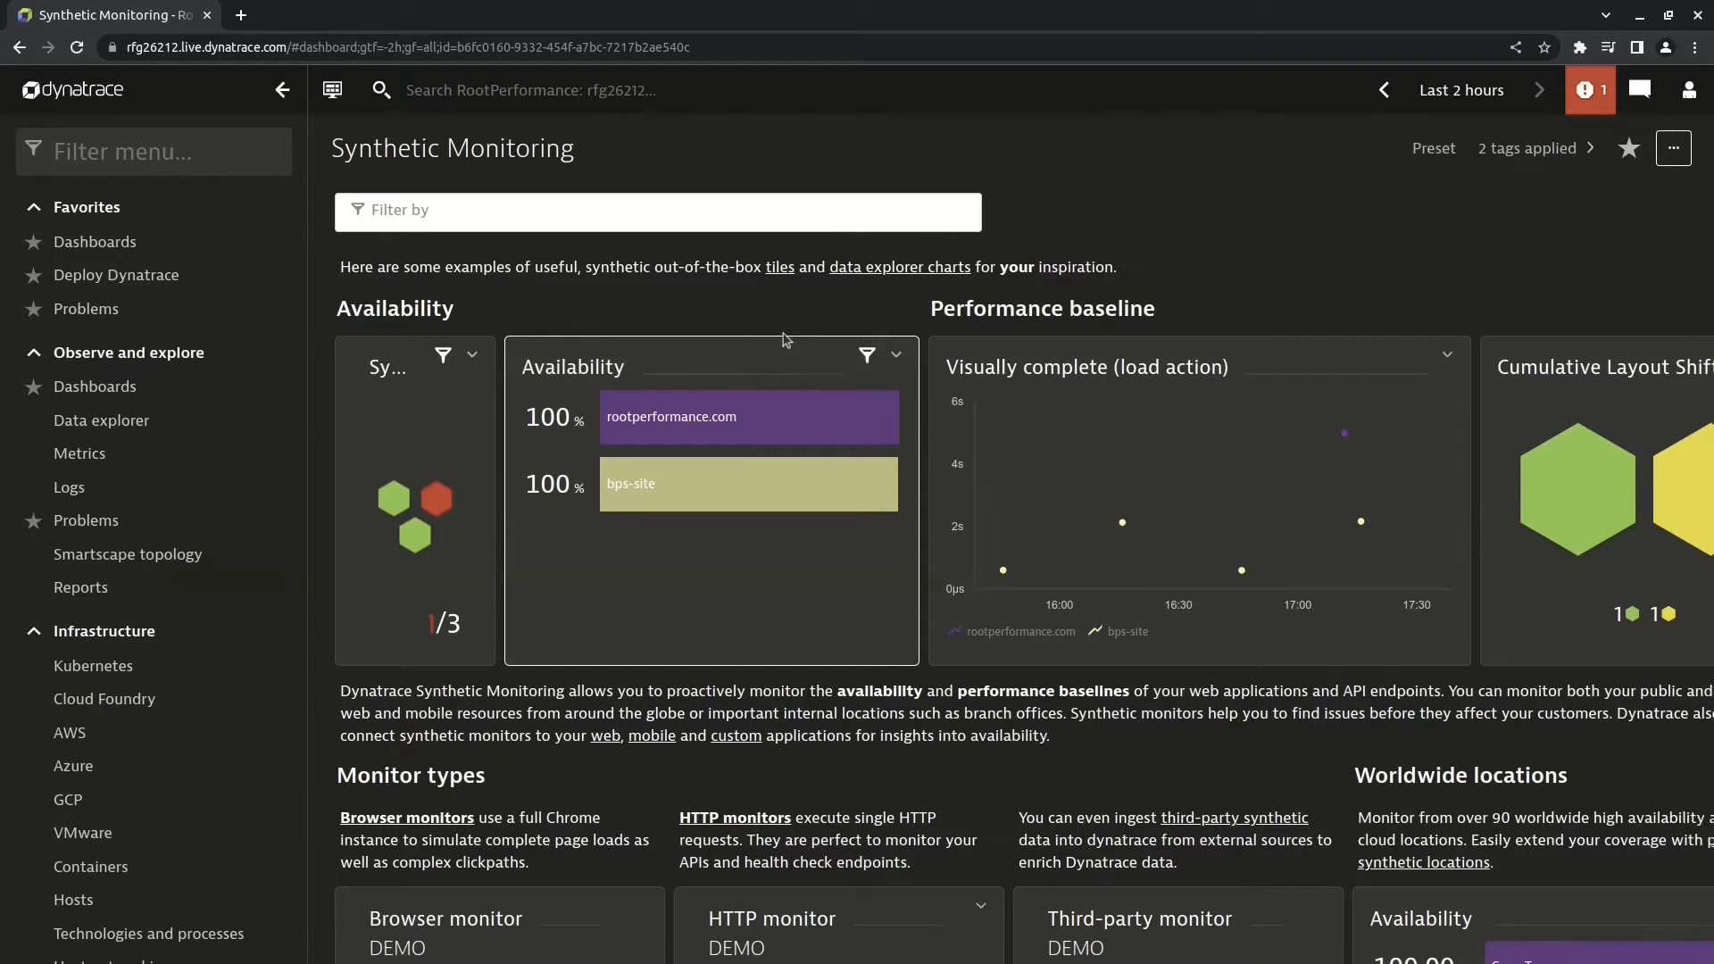
pyautogui.moveTo(775, 346)
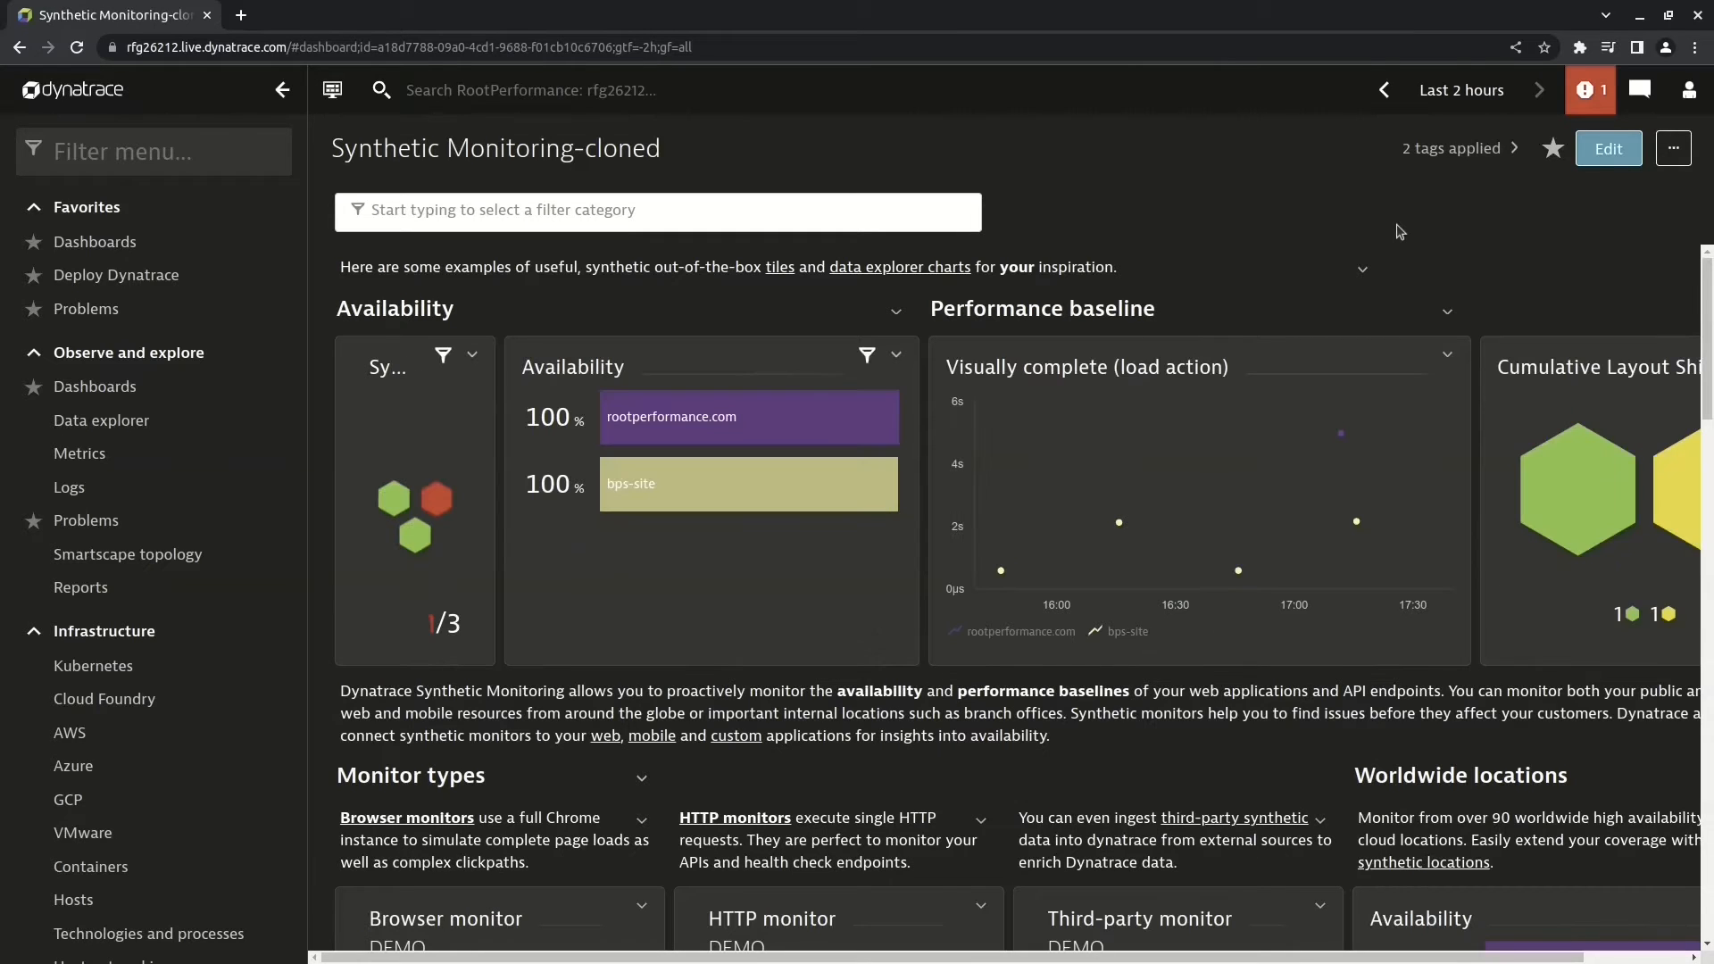
# Step: Put the cloned Synthetic Monitoring dashboard into edit mode
pyautogui.click(1609, 148)
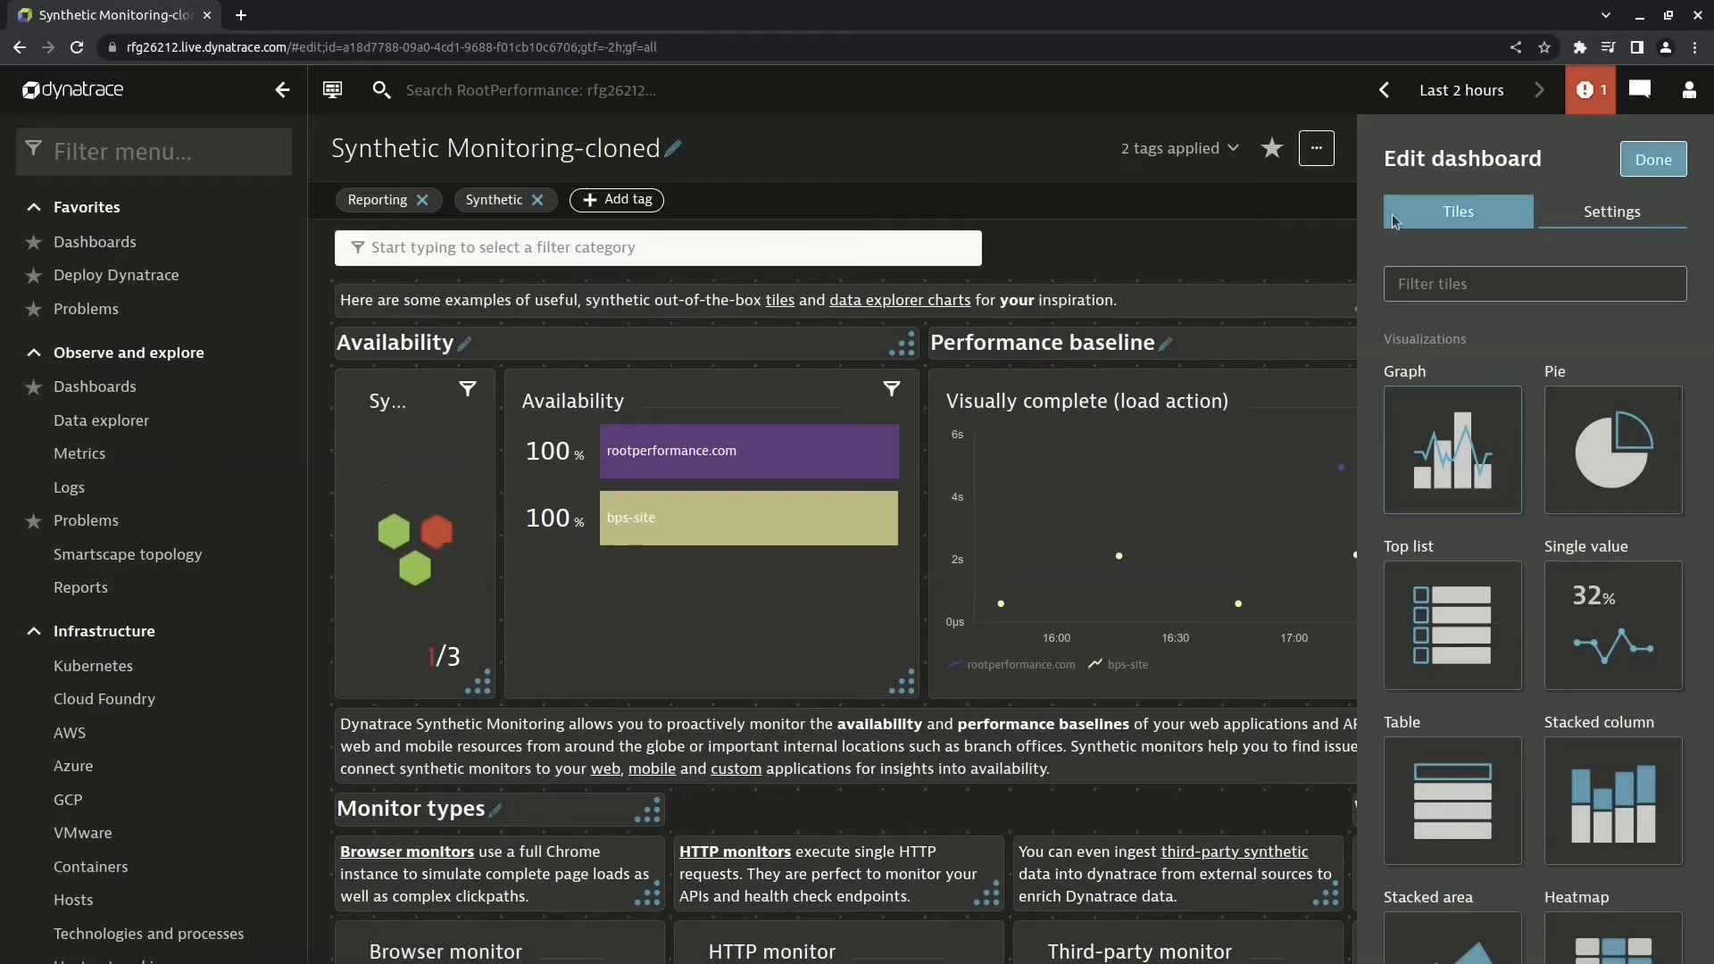
pyautogui.moveTo(1099, 266)
pyautogui.write('Cape Tow')
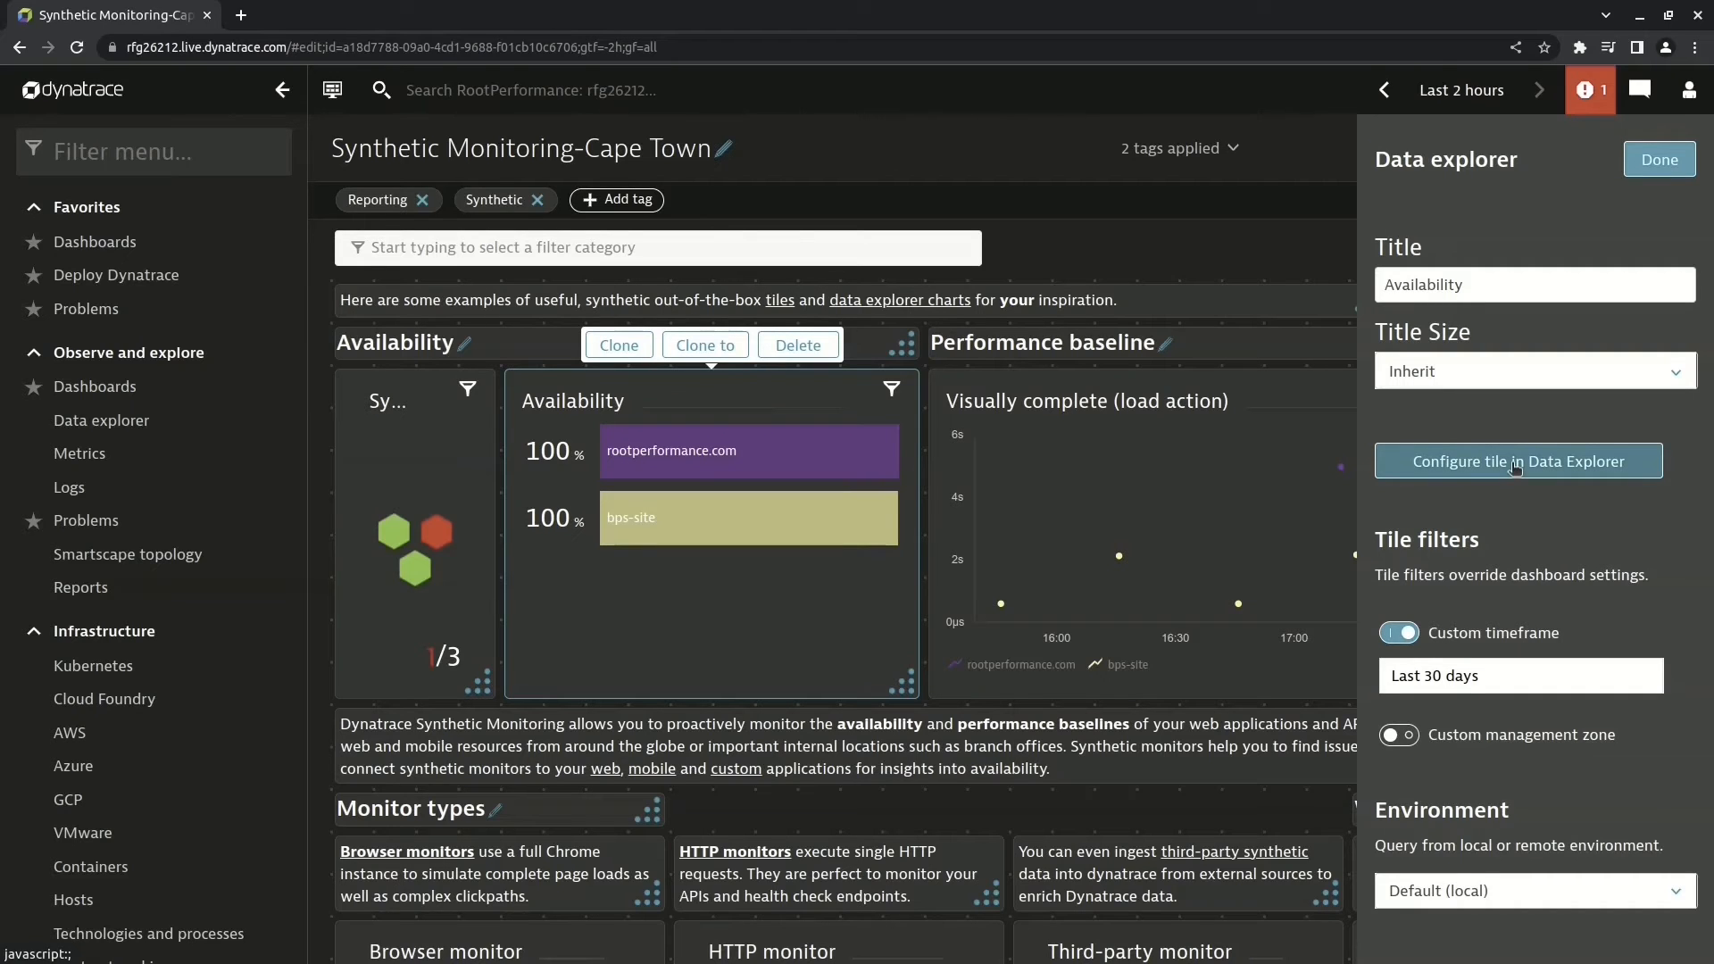
# Step: In Data explorer, add a Filter by Geolocation transformation to the Availability query, searching 'cape'
pyautogui.click(1518, 461)
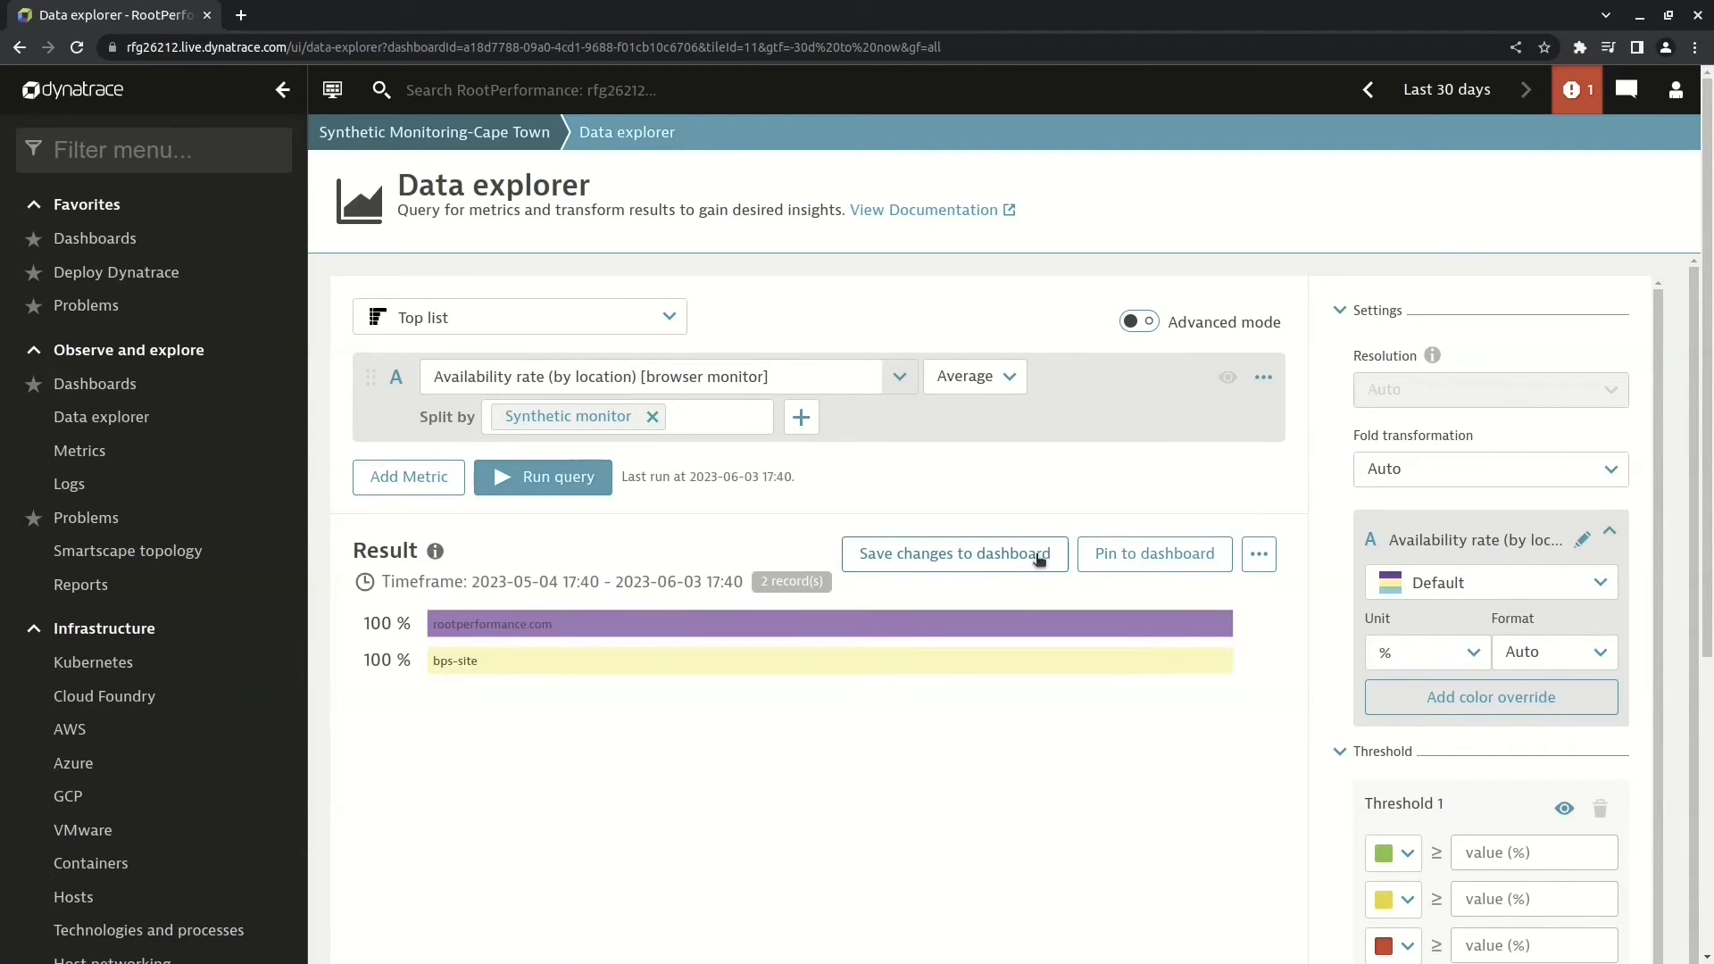
pyautogui.click(800, 418)
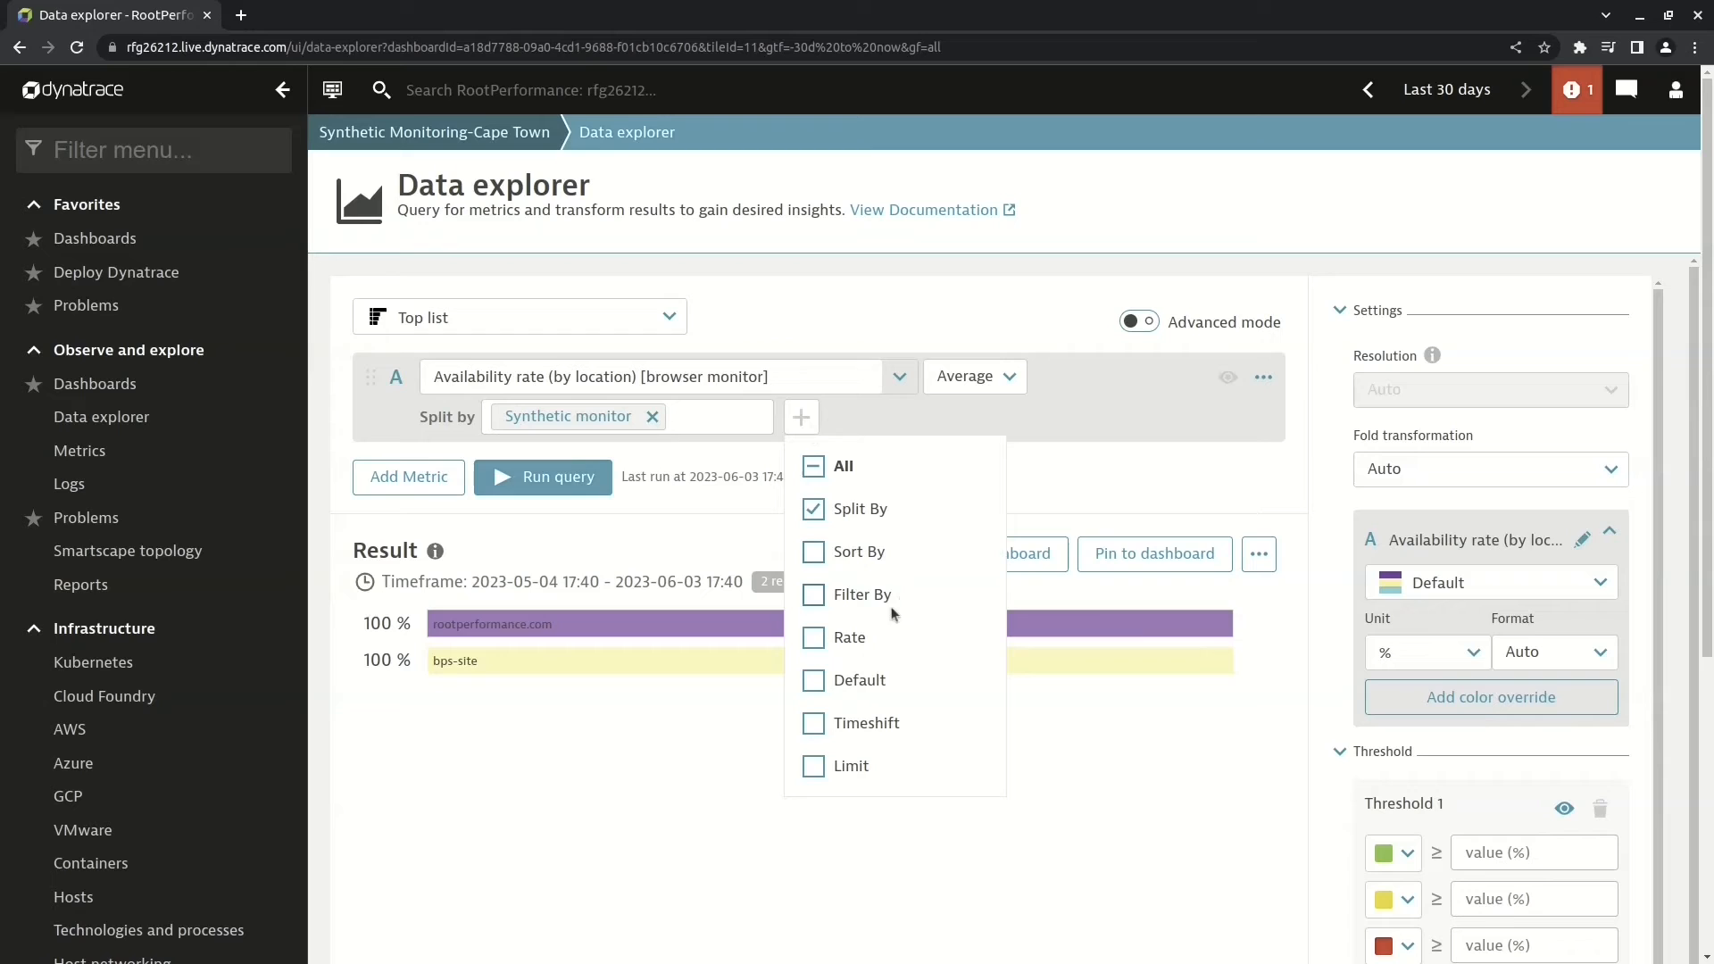
pyautogui.click(814, 594)
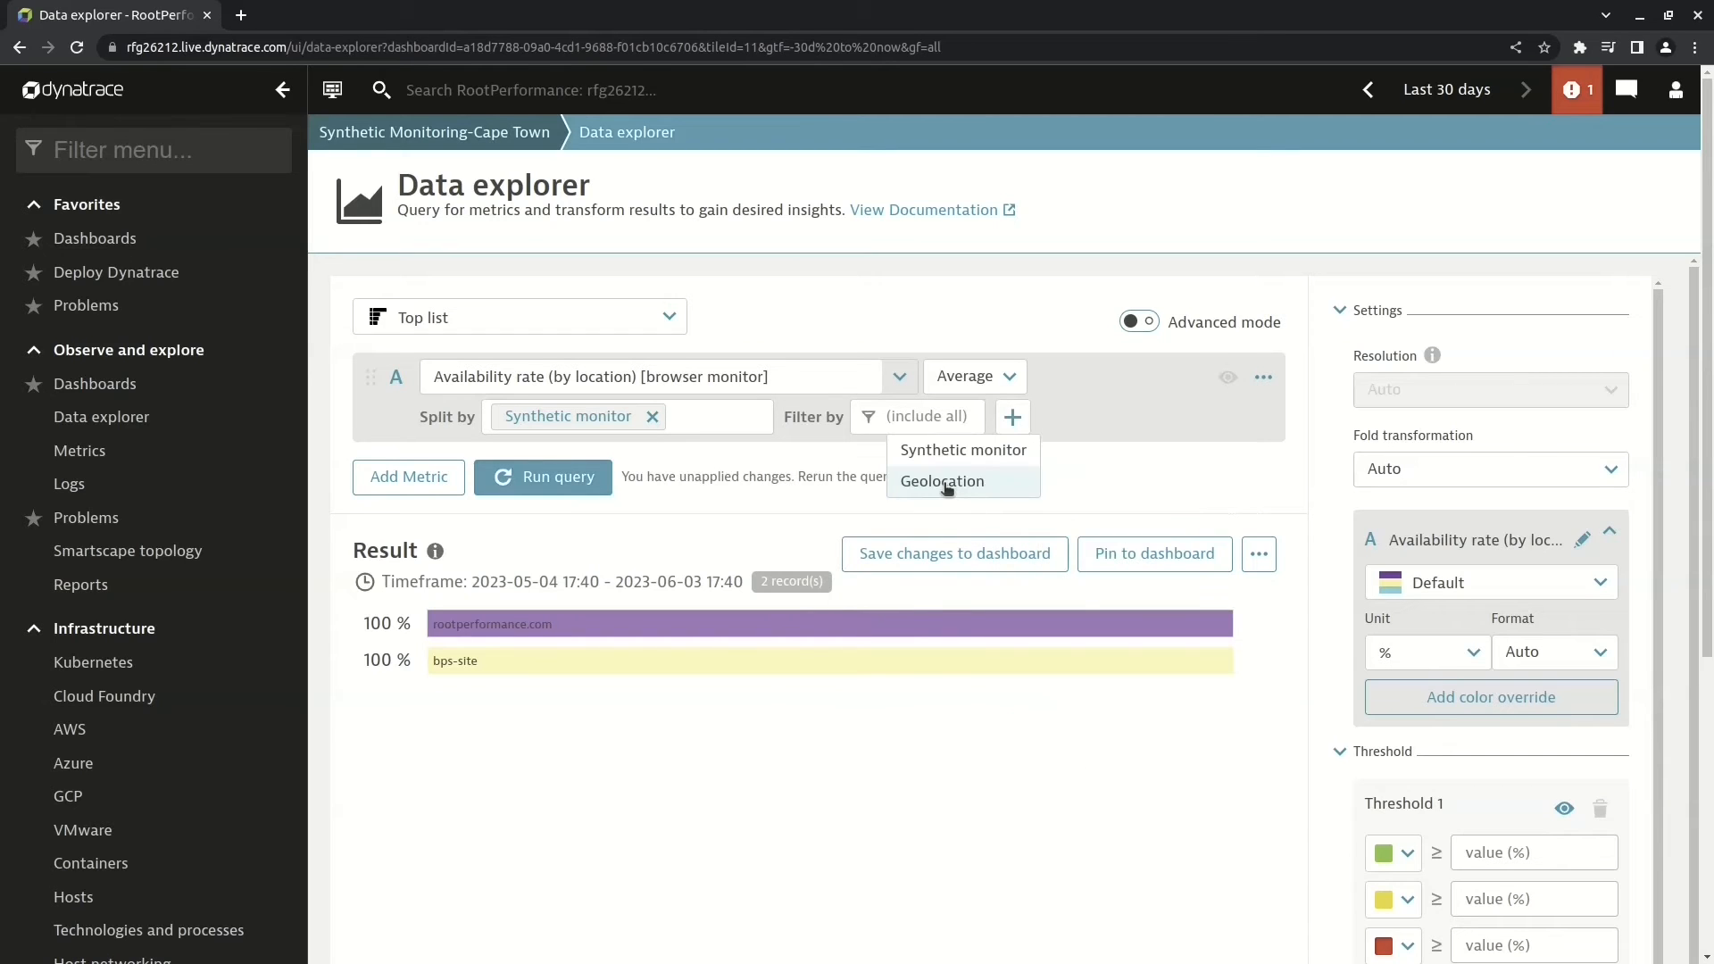
pyautogui.click(943, 482)
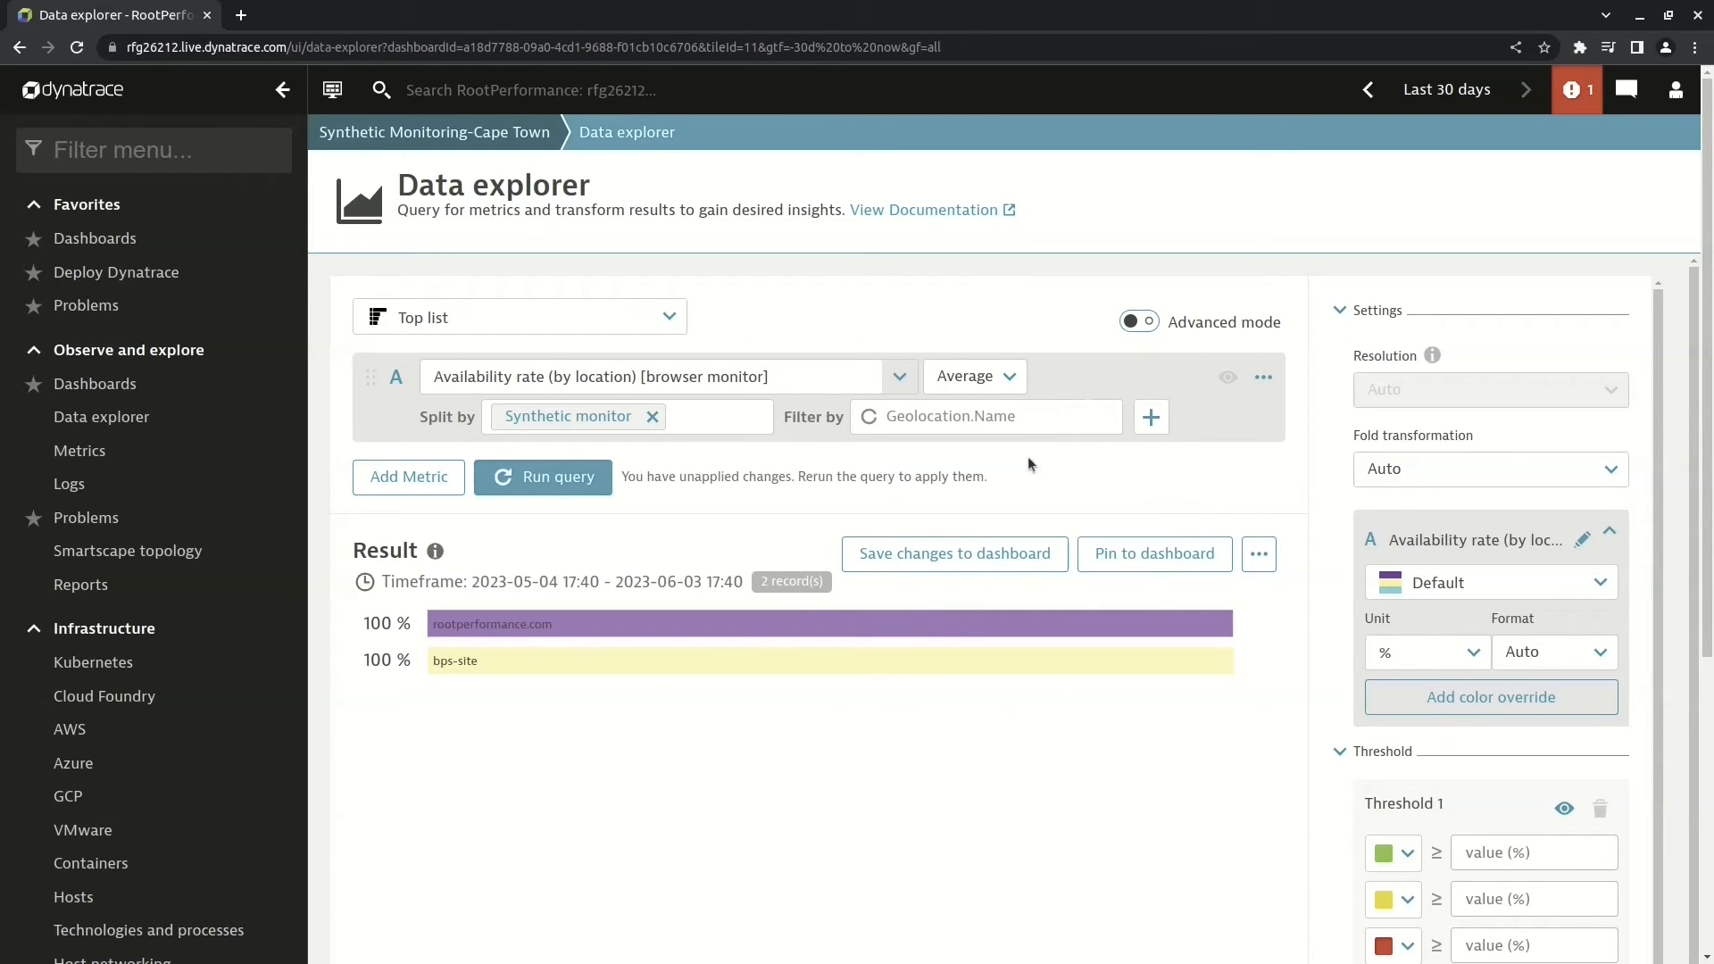
pyautogui.write('cape')
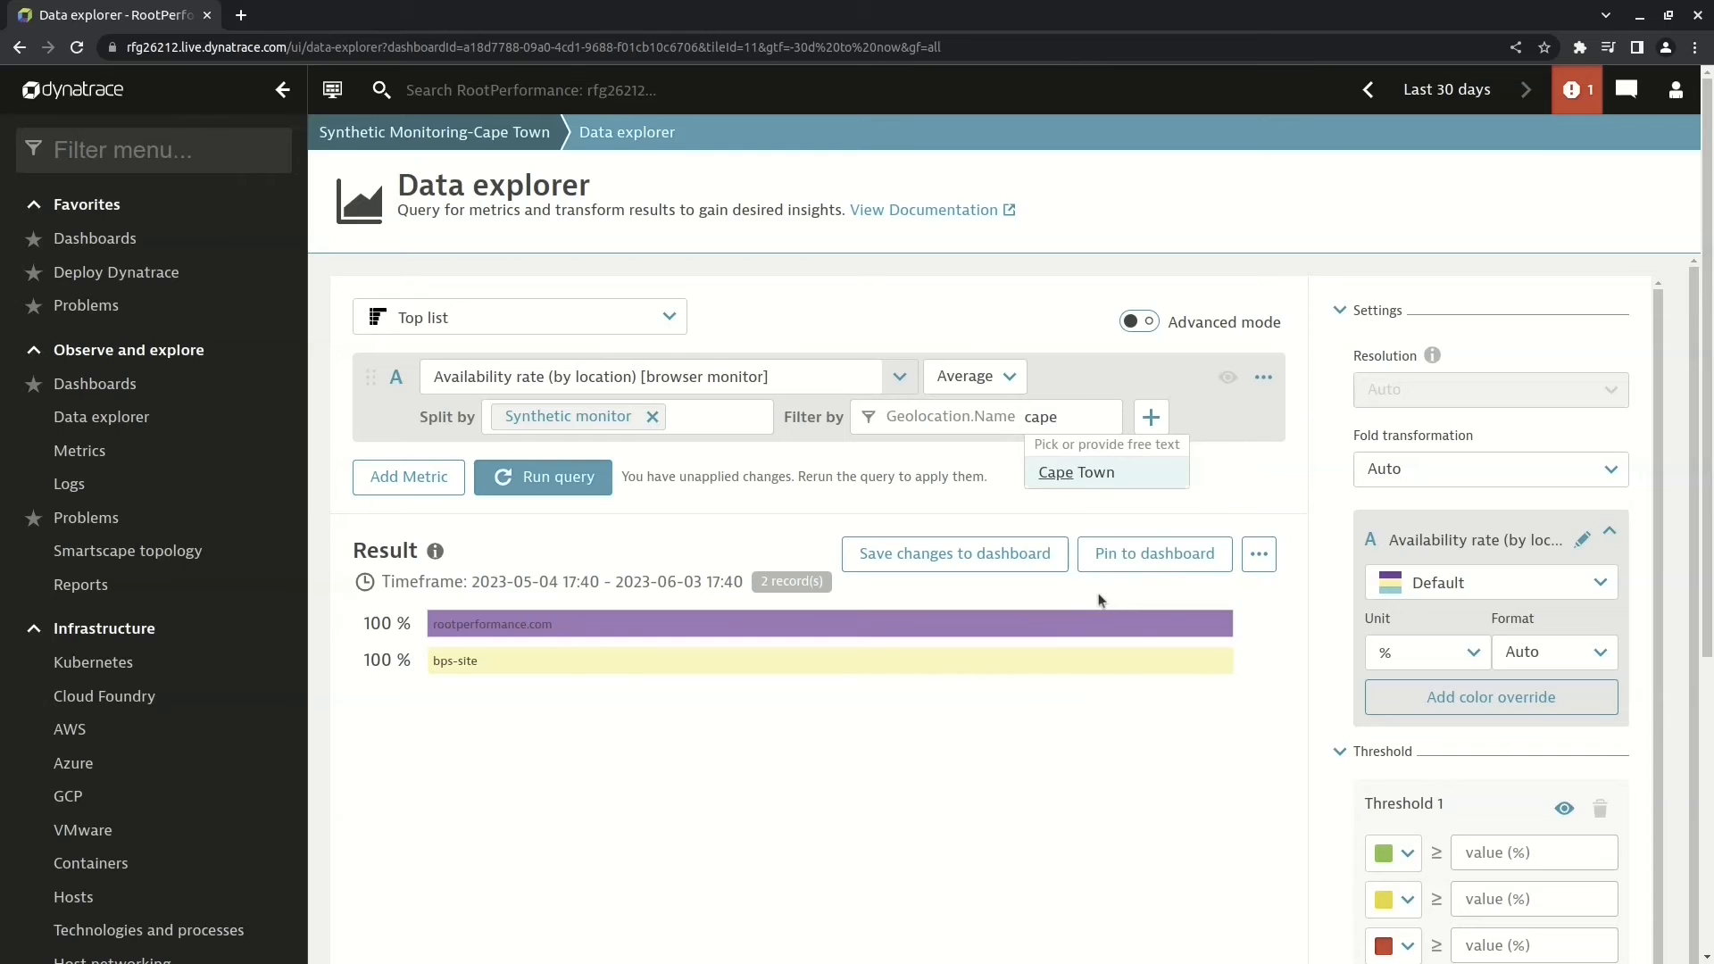
# Step: Select Cape Town as the geolocation filter and rerun the query
pyautogui.click(1075, 472)
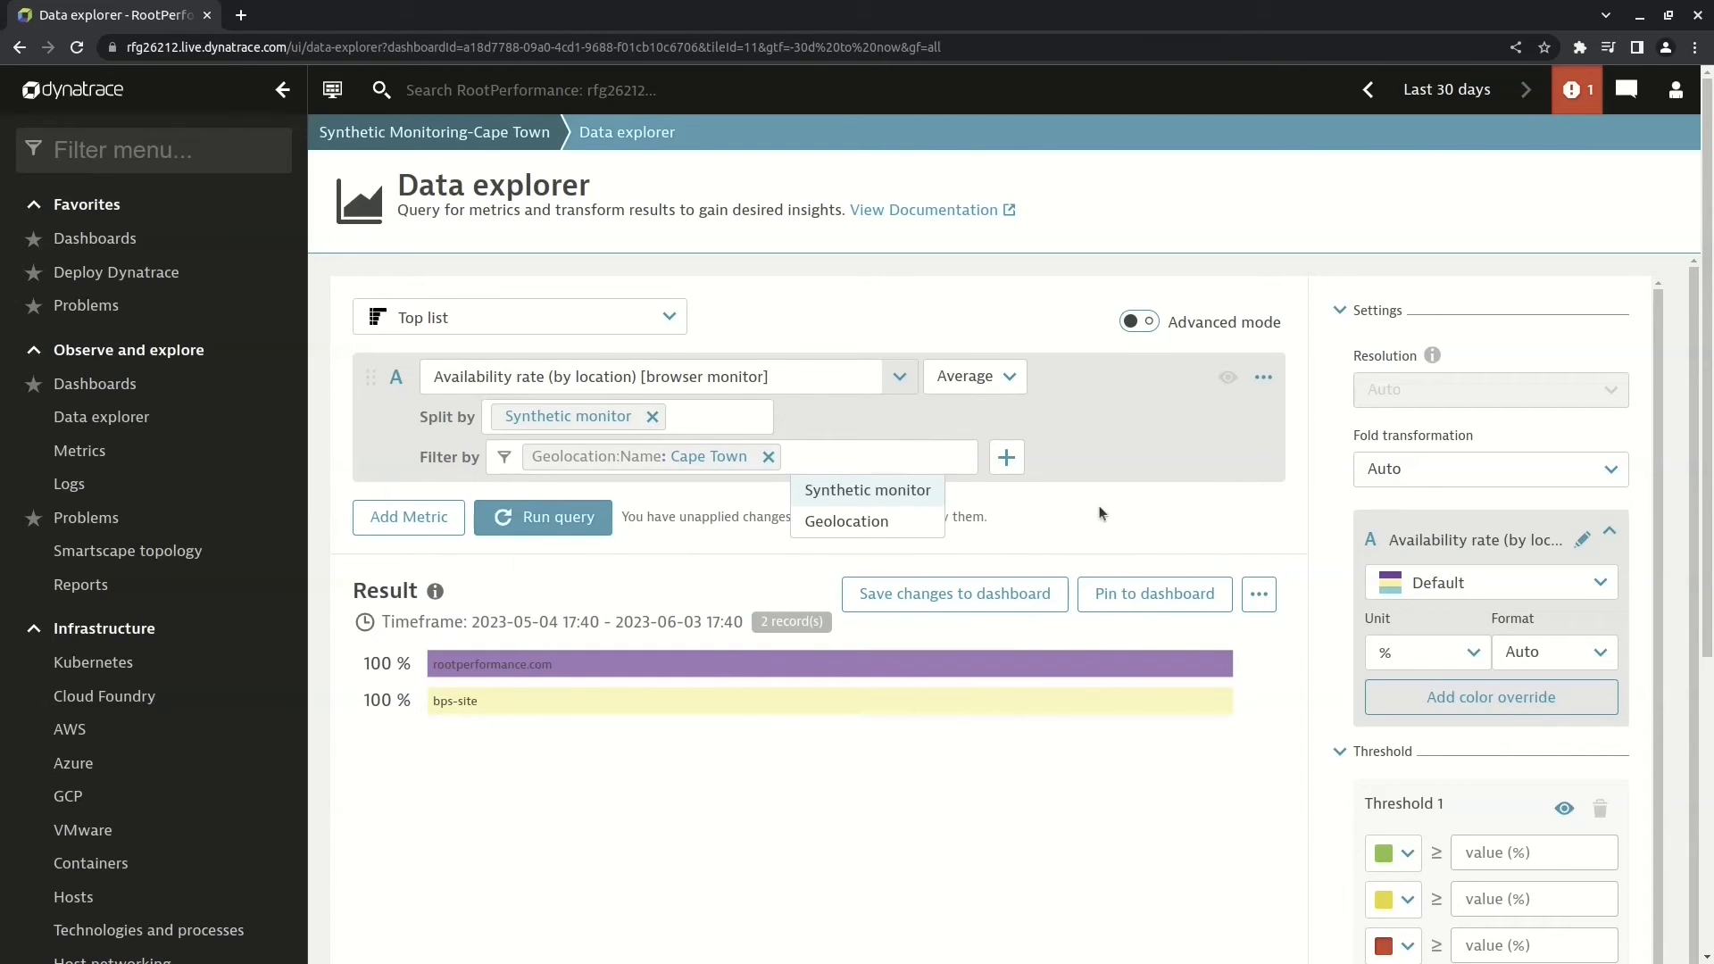
pyautogui.click(559, 518)
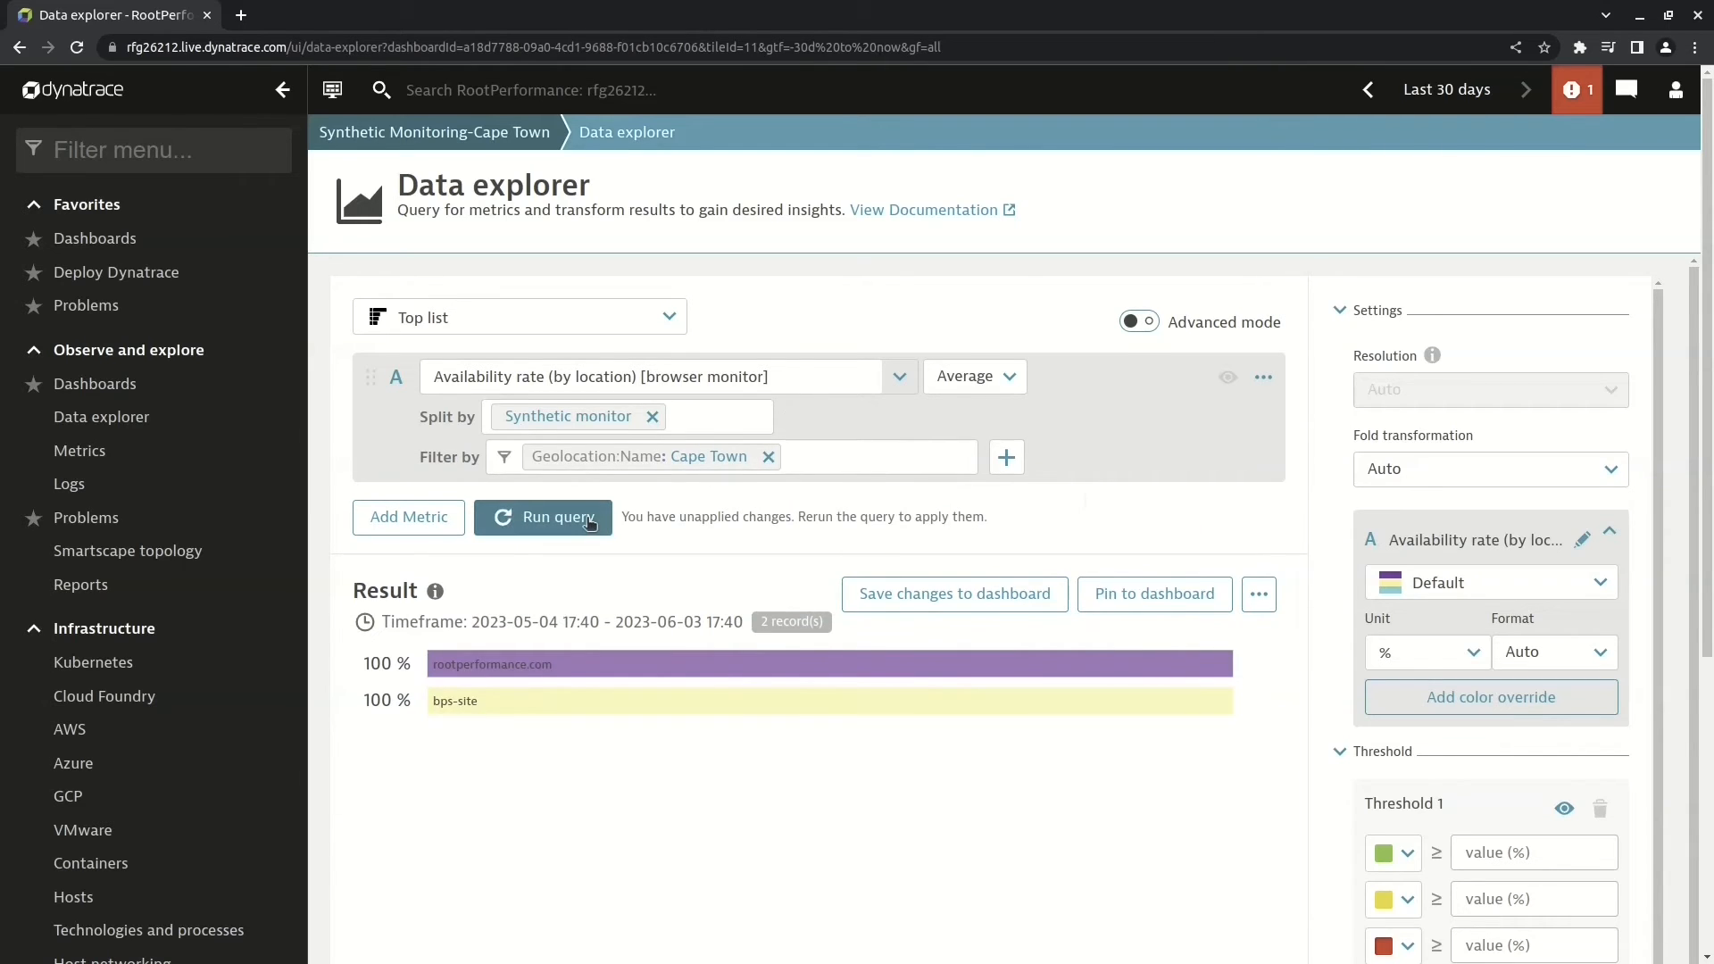
pyautogui.click(553, 518)
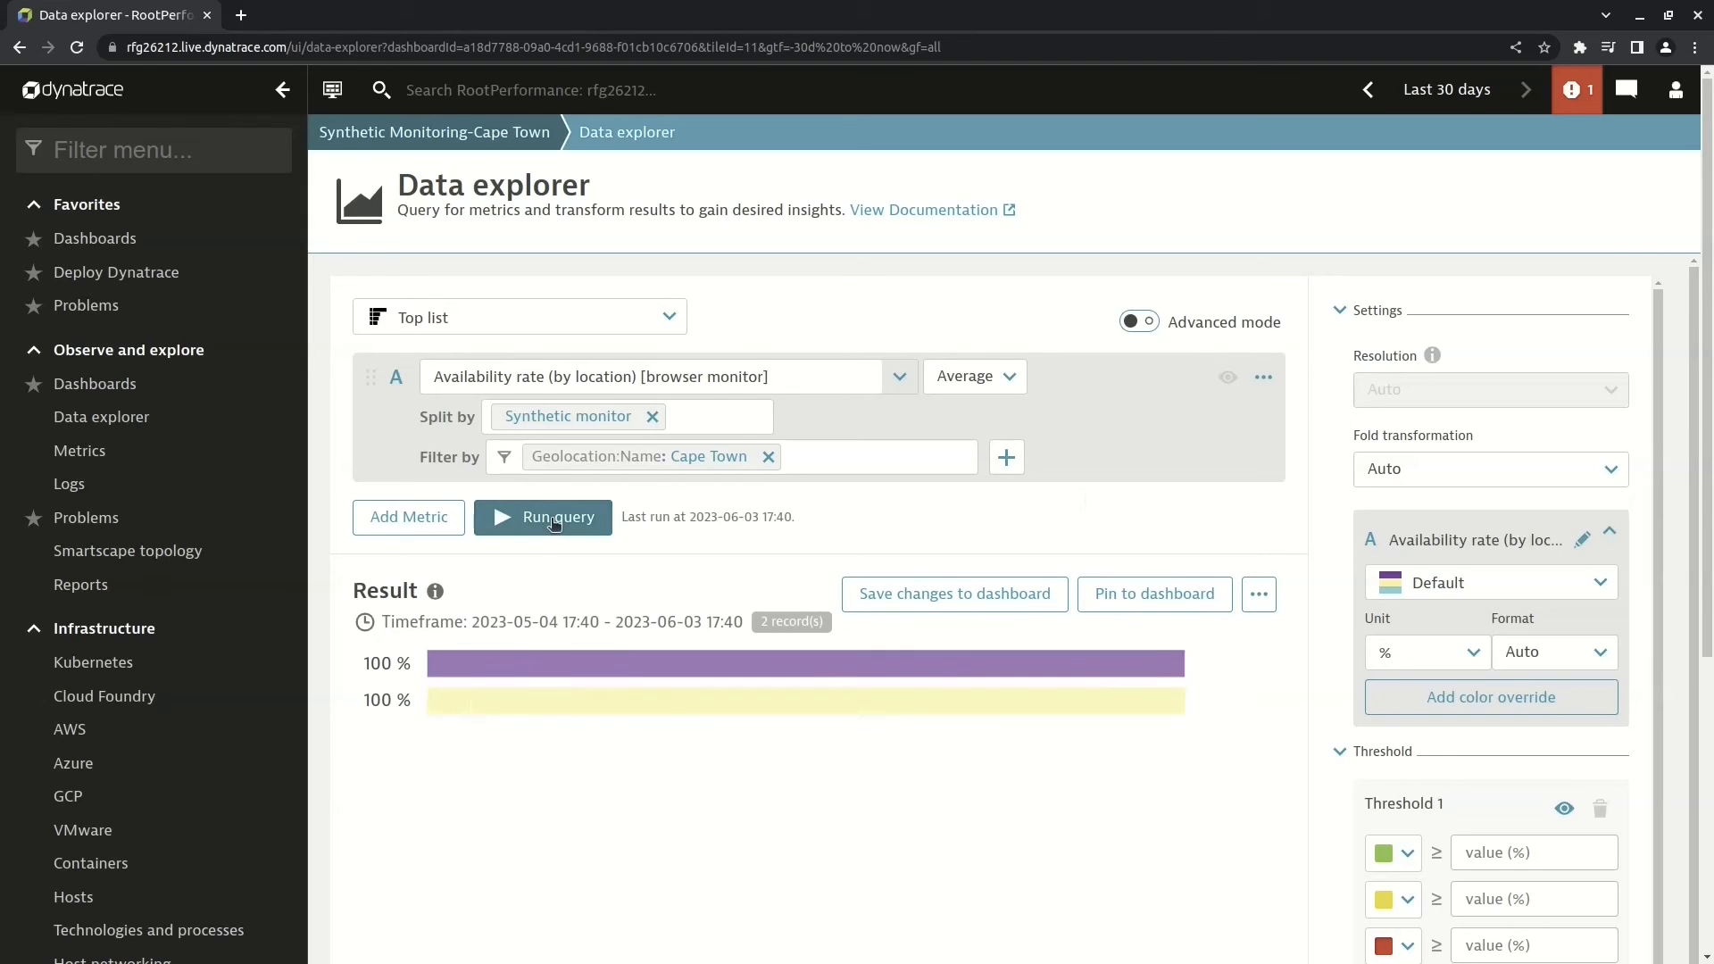
# Step: Save the Cape Town query to the tile, finish editing, and return to the Dashboards list
pyautogui.click(557, 518)
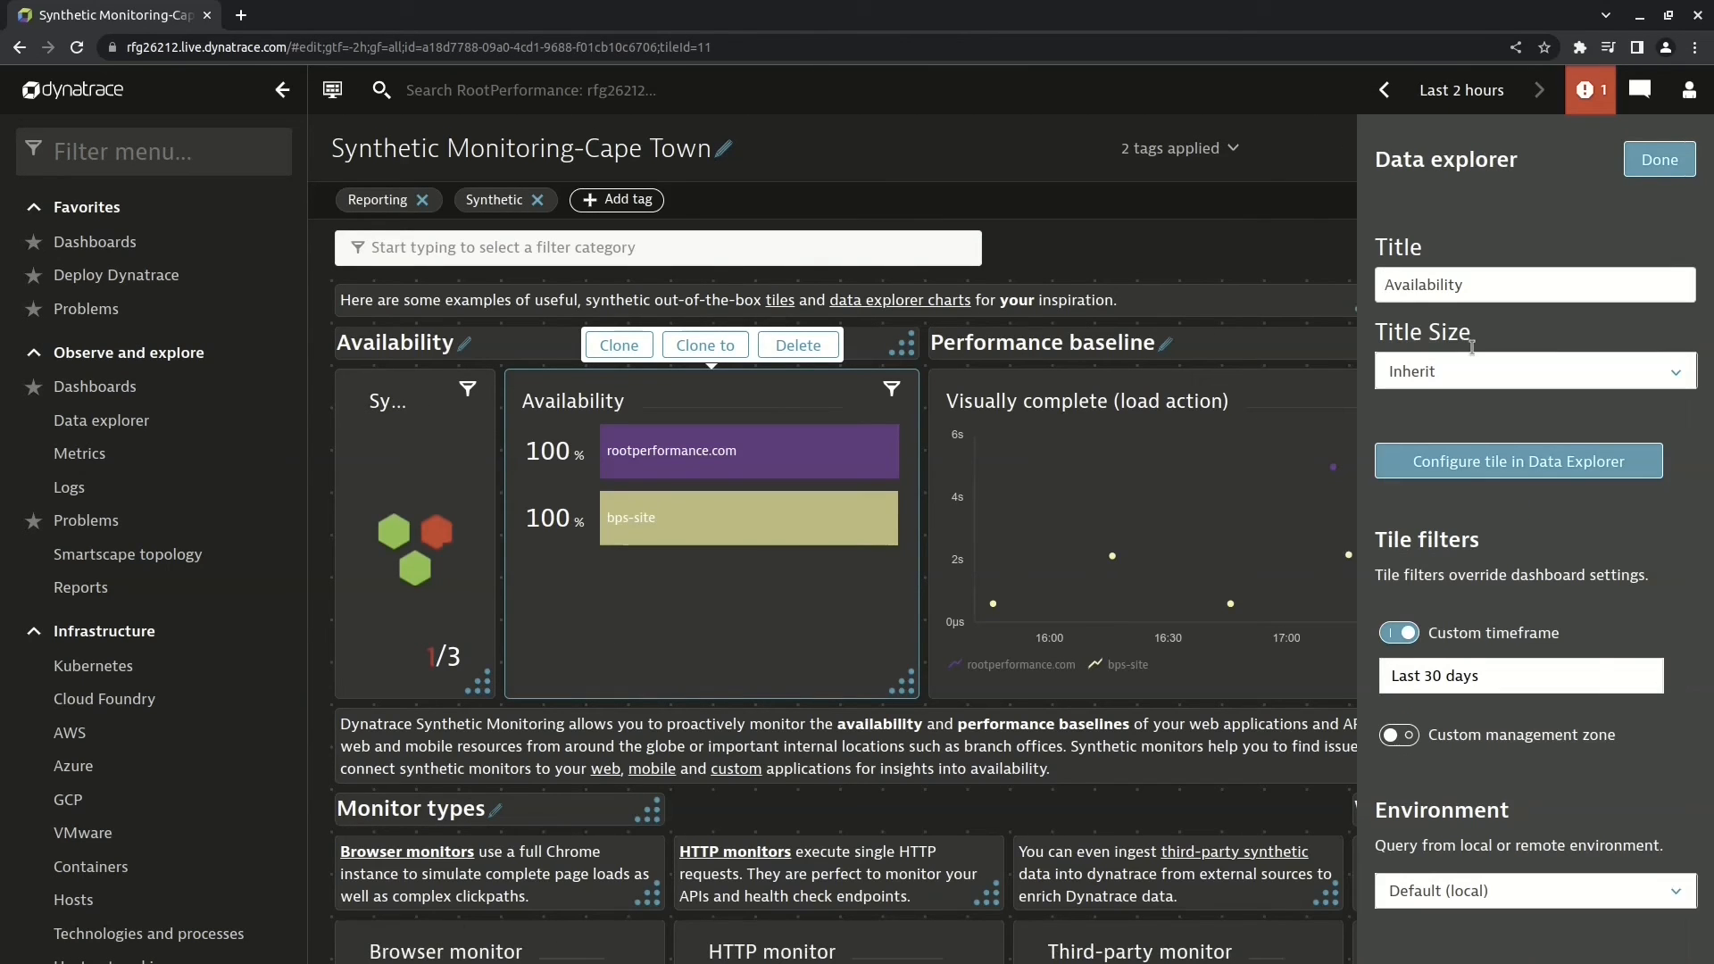
pyautogui.click(1661, 159)
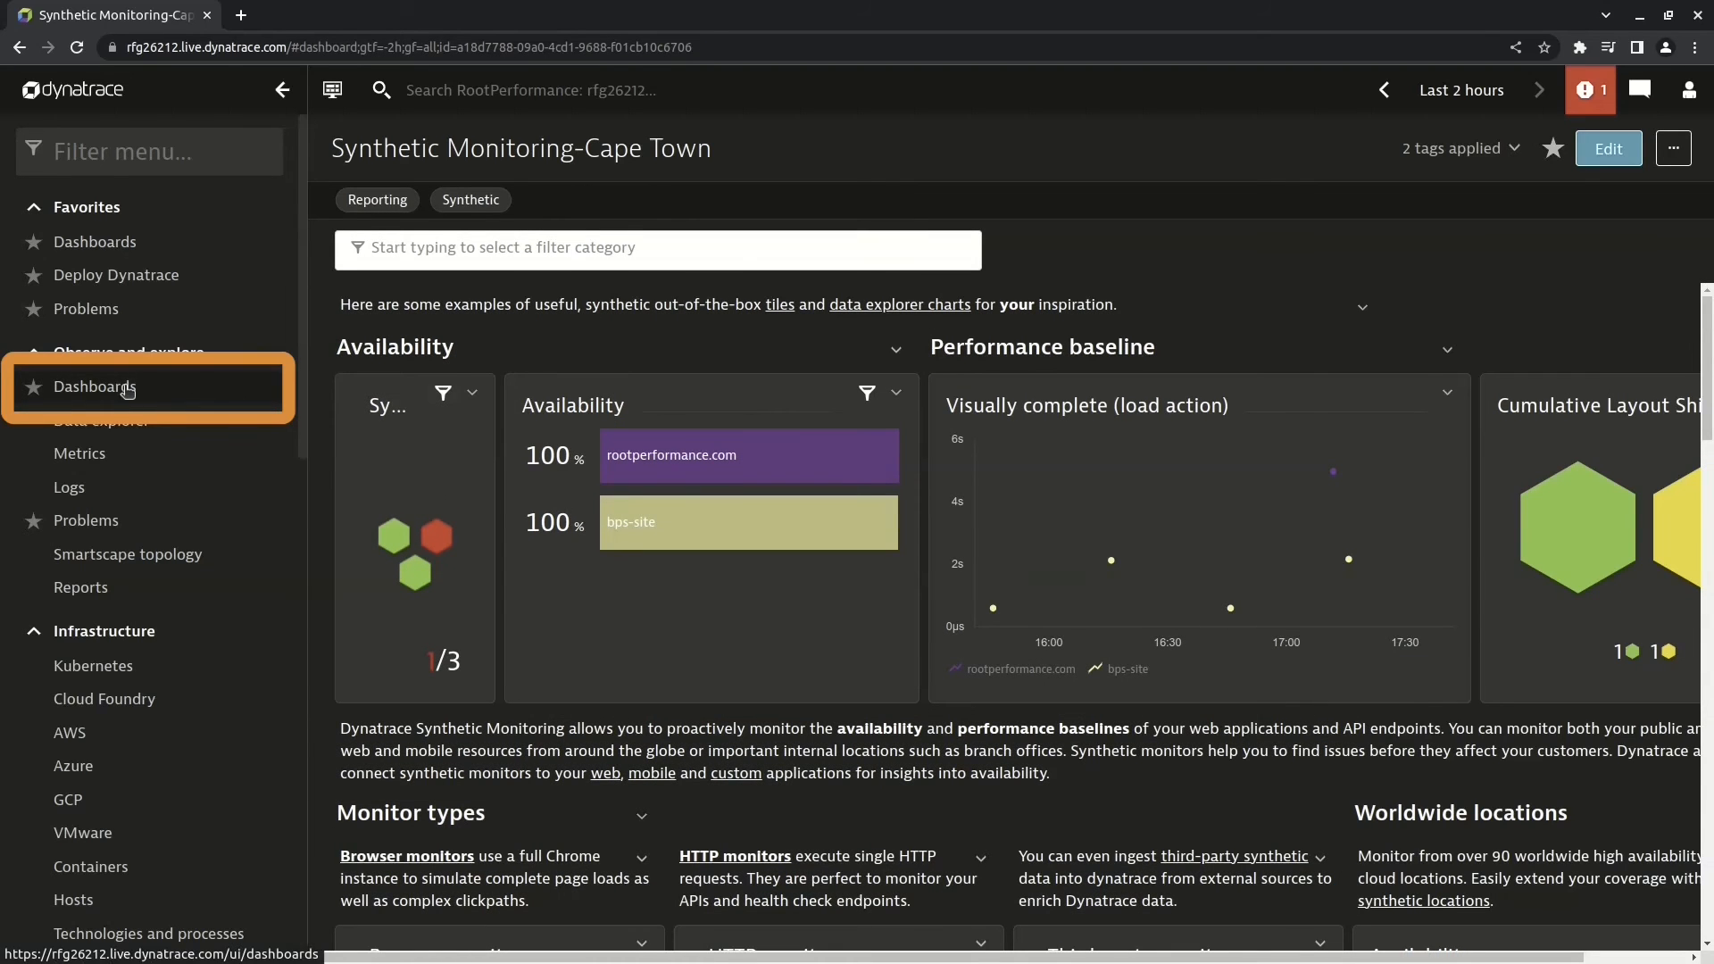
pyautogui.click(95, 386)
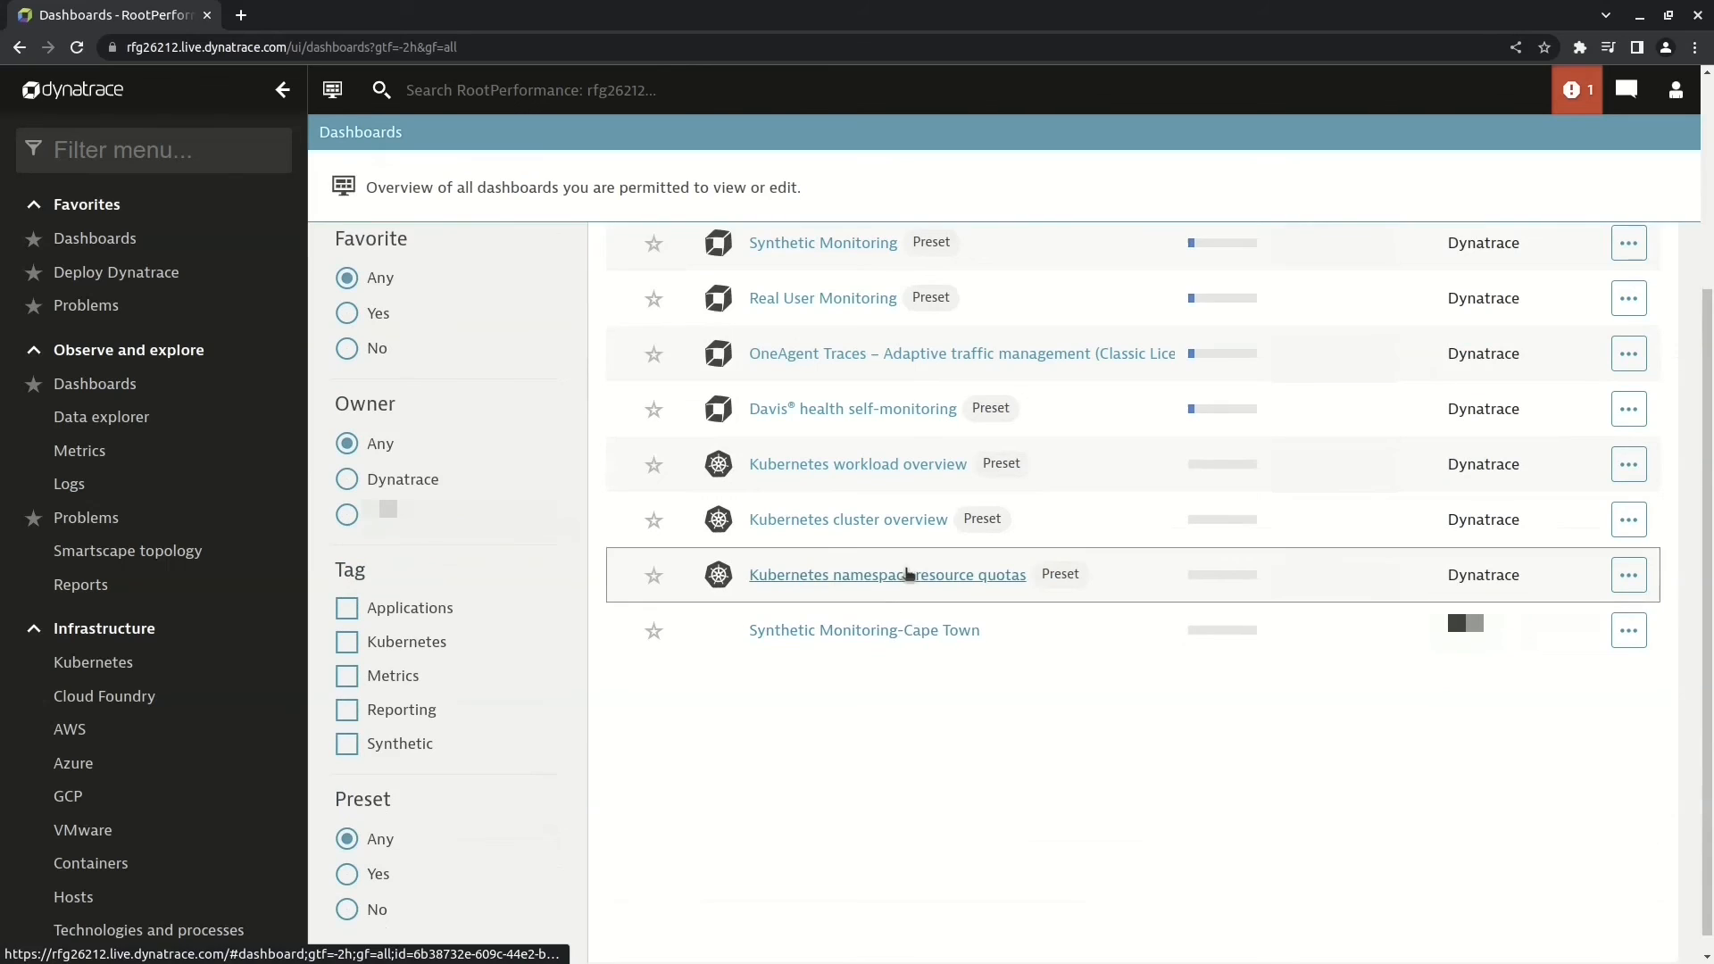